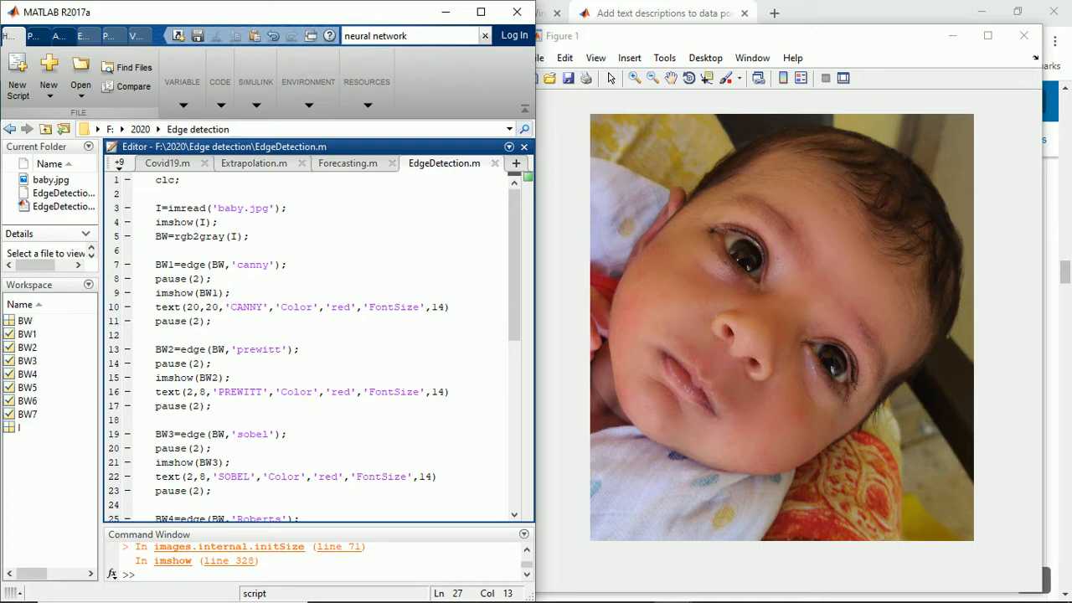
Clear the earlier warnings from the Command Window, leaving EdgeDetection.m and baby.jpg displayed.
{"action": "left_click", "coordinate": [481, 12]}
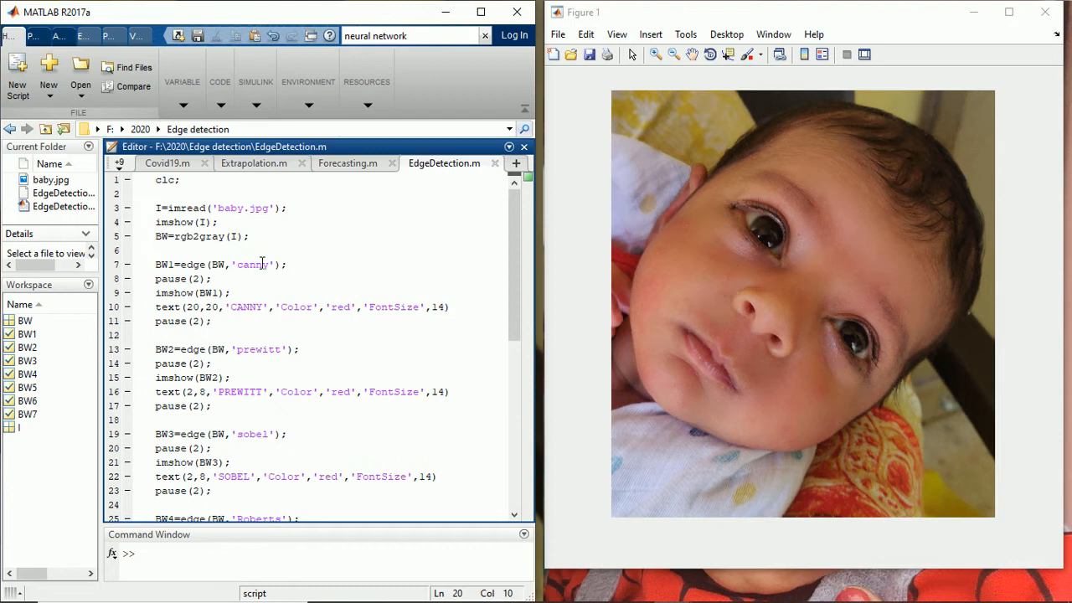
{"action": "mouse_move", "coordinate": [312, 319]}
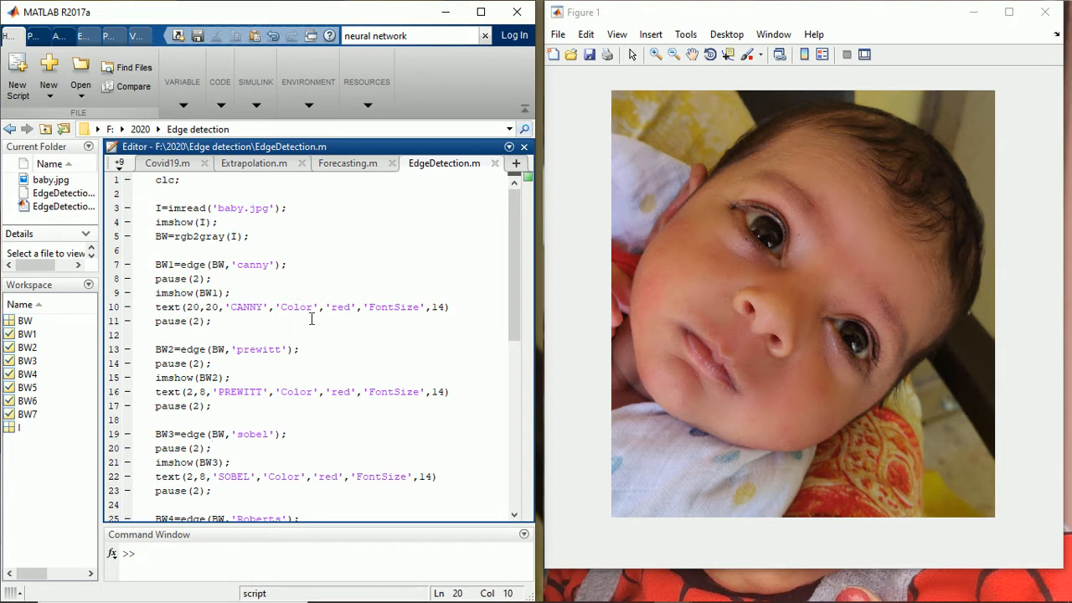
{"action": "mouse_move", "coordinate": [383, 348]}
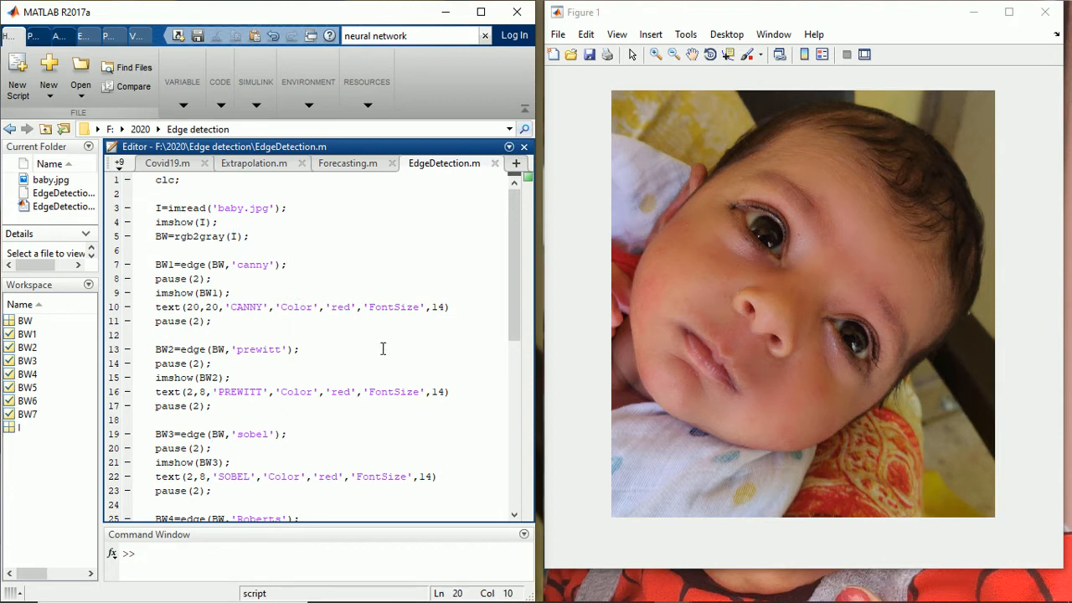
Run the EdgeDetection.m code so Figure 1 cycles through the labelled edge maps.
{"action": "left_click", "coordinate": [212, 449]}
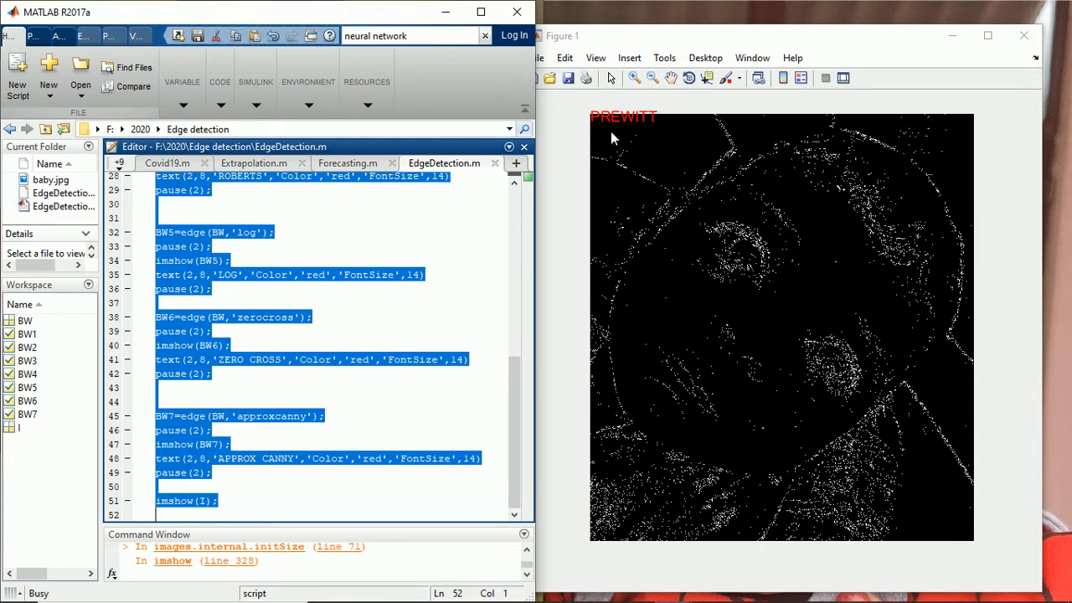
{"action": "mouse_move", "coordinate": [695, 141]}
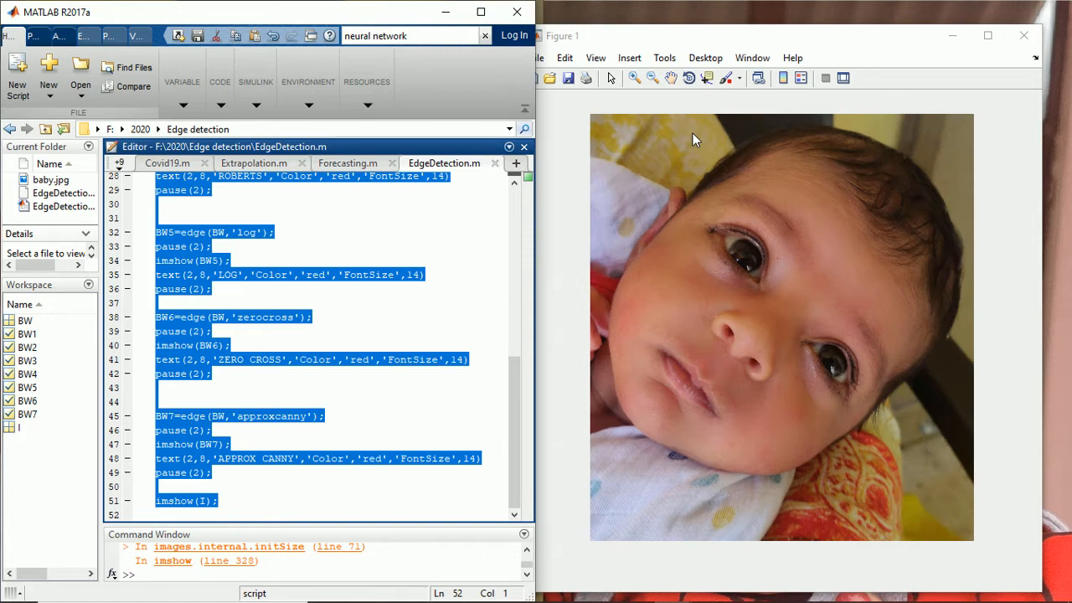
{"action": "left_click", "coordinate": [430, 346]}
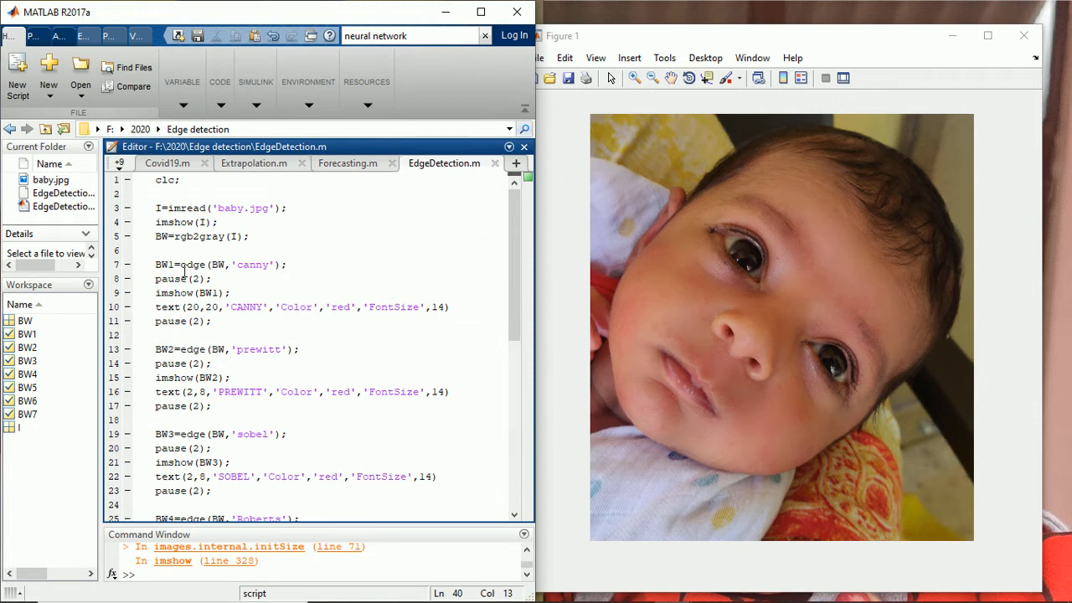
{"action": "left_click_drag", "start_coordinate": [156, 251], "coordinate": [230, 293]}
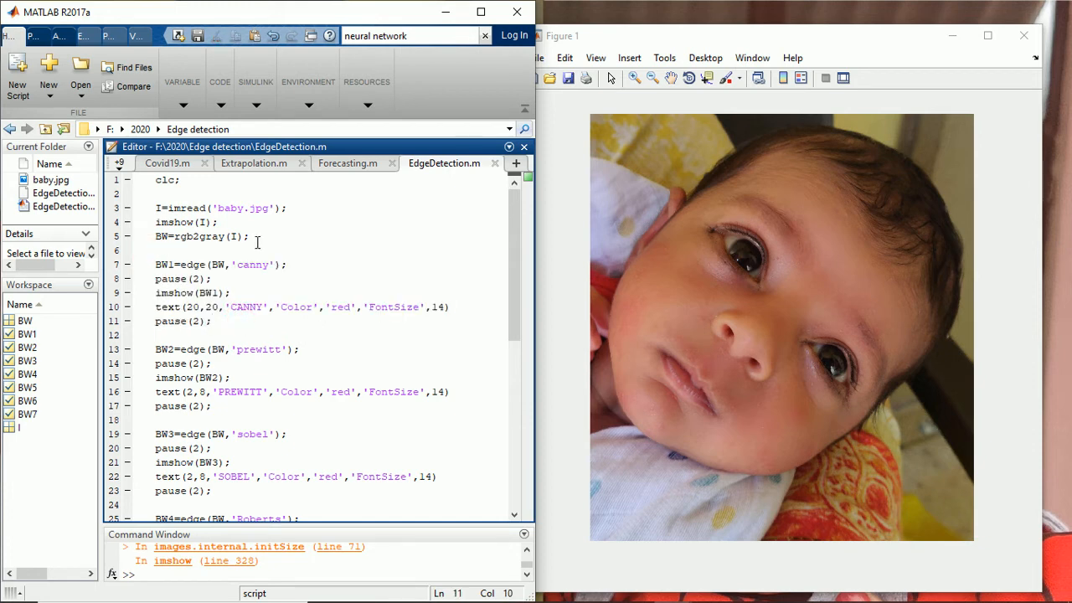
{"action": "triple_click", "coordinate": [201, 236]}
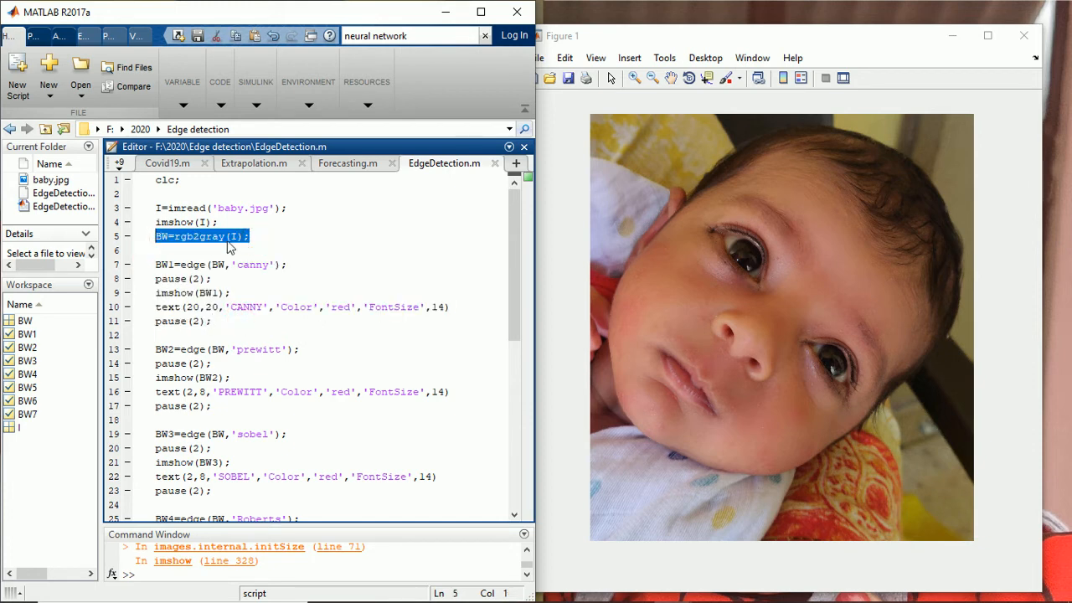
{"action": "left_click", "coordinate": [186, 265]}
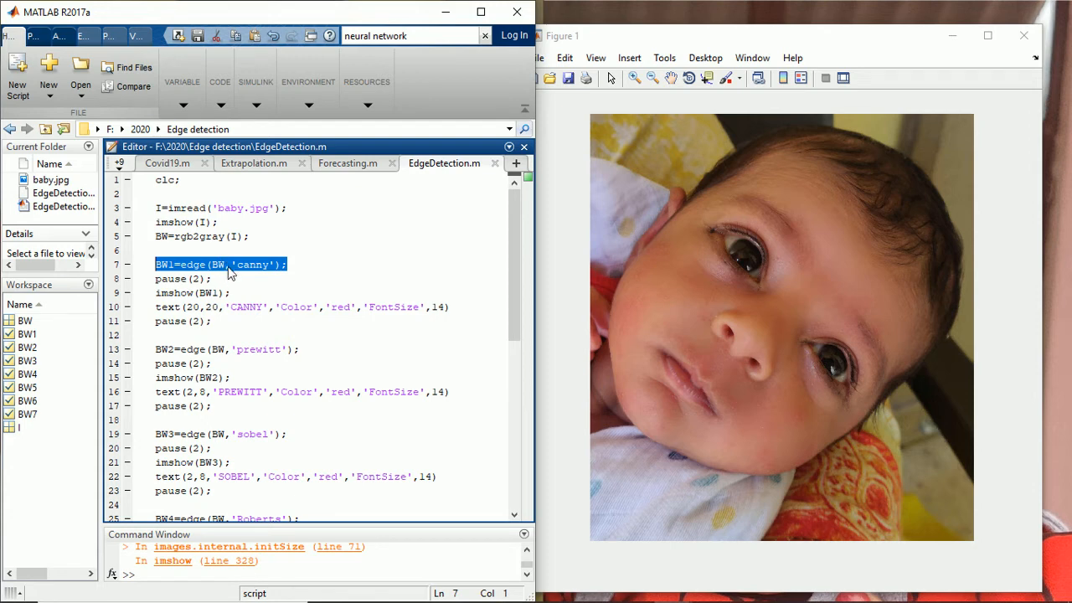
{"action": "left_click", "coordinate": [285, 265]}
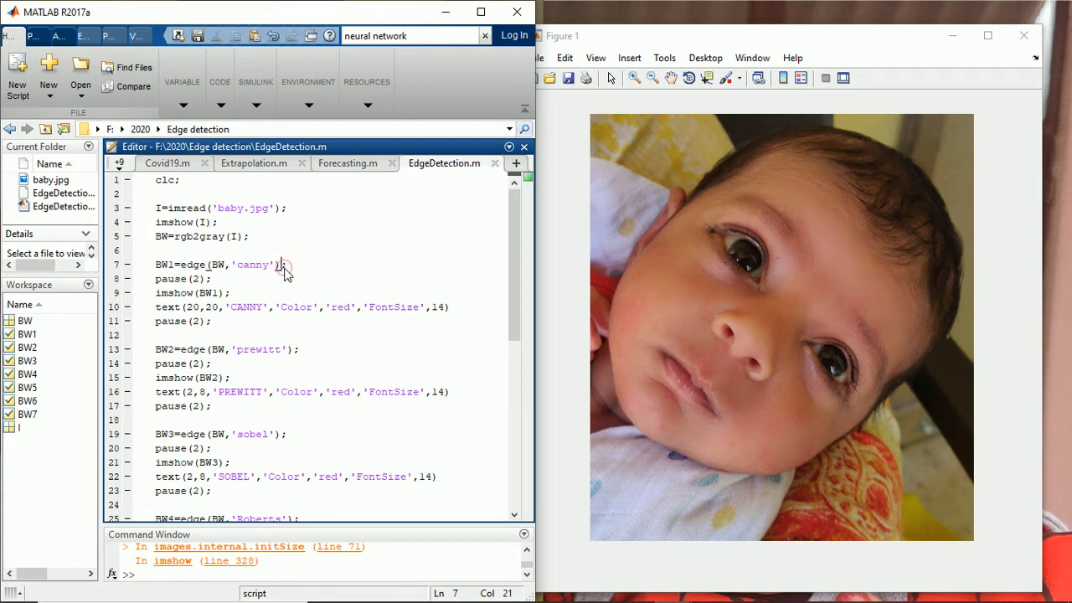
{"action": "double_click", "coordinate": [171, 279]}
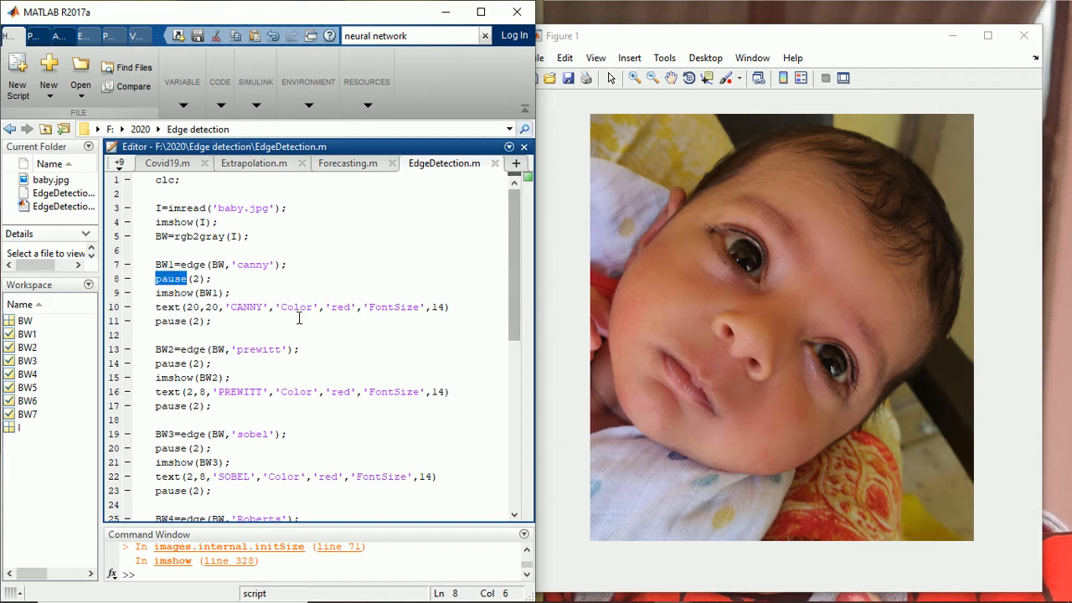
{"action": "scroll", "scroll_direction": "down", "scroll_amount": 3}
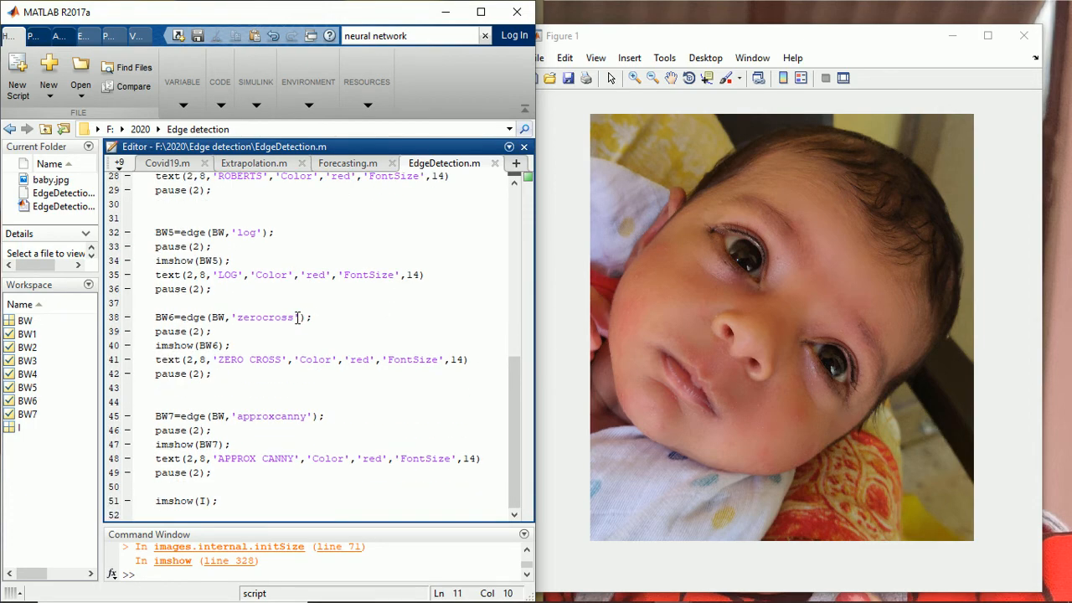